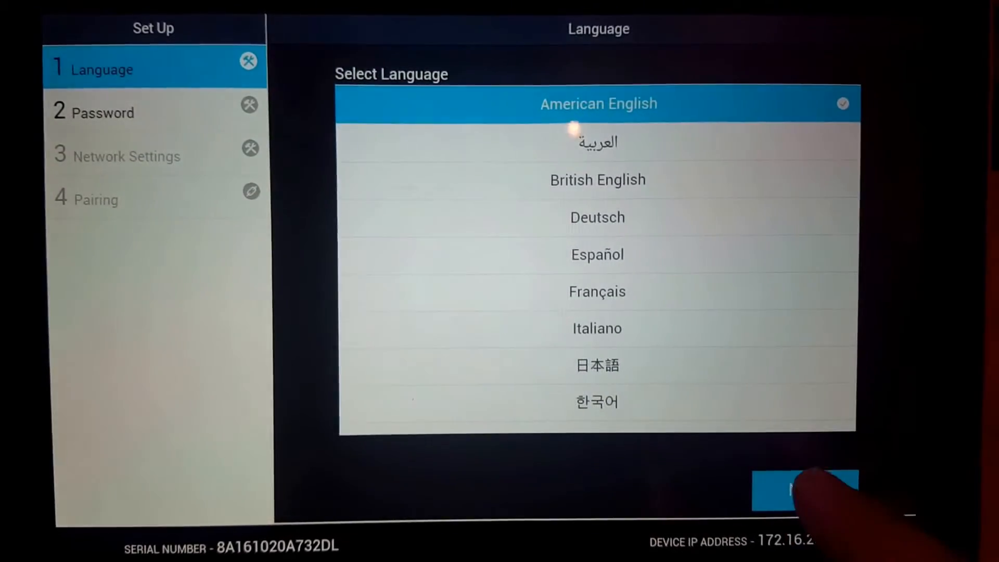
# Step: Confirm American English as the setup language and continue to the password step
pyautogui.click(805, 490)
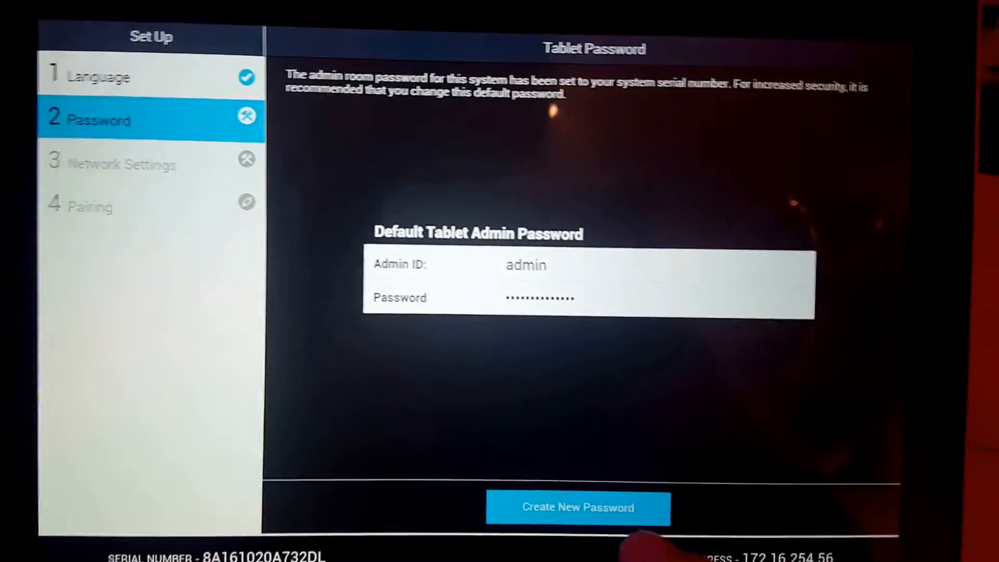
# Step: Create a new tablet admin password, entered and confirmed on the keyboard, and save it
pyautogui.click(577, 508)
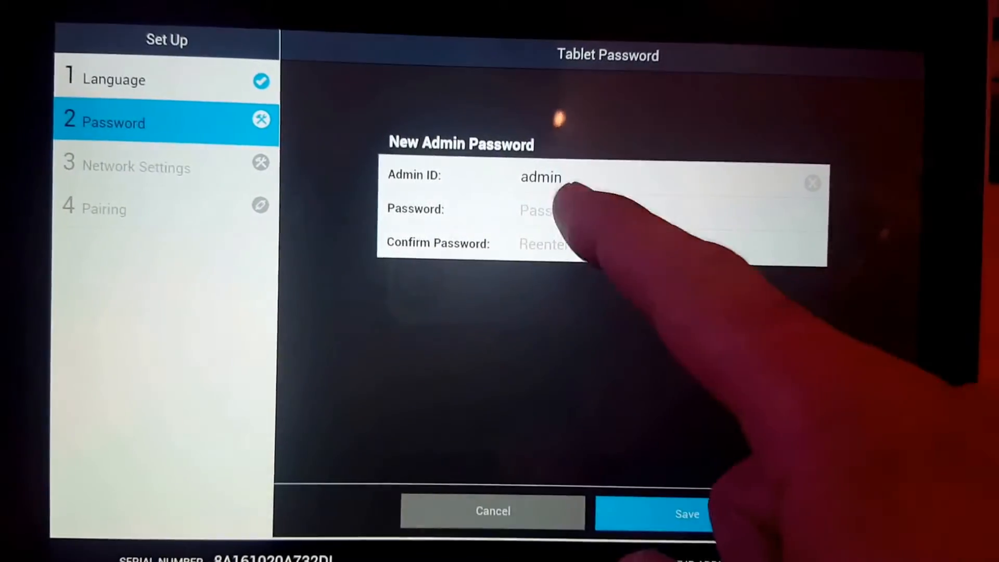
pyautogui.click(574, 210)
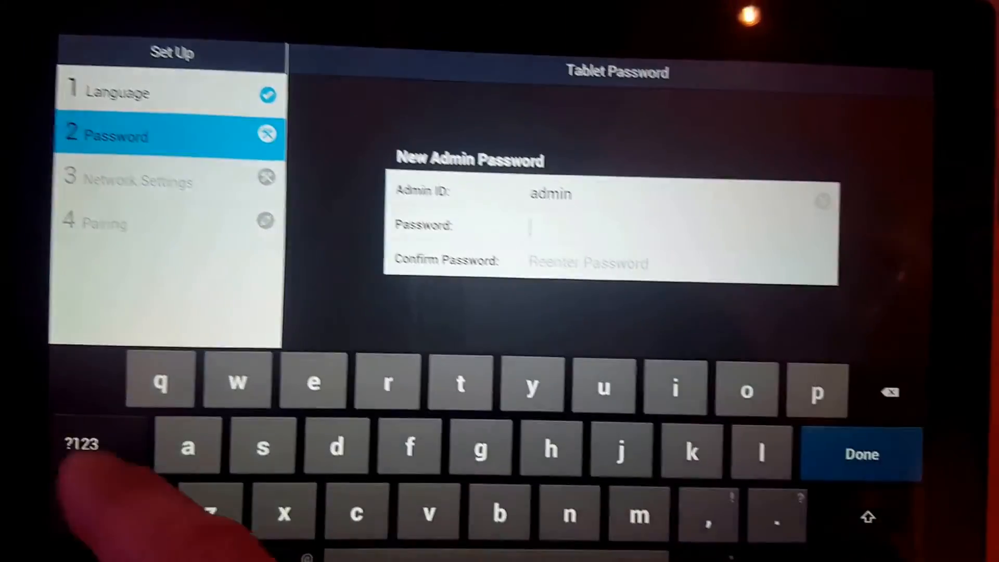
pyautogui.click(81, 444)
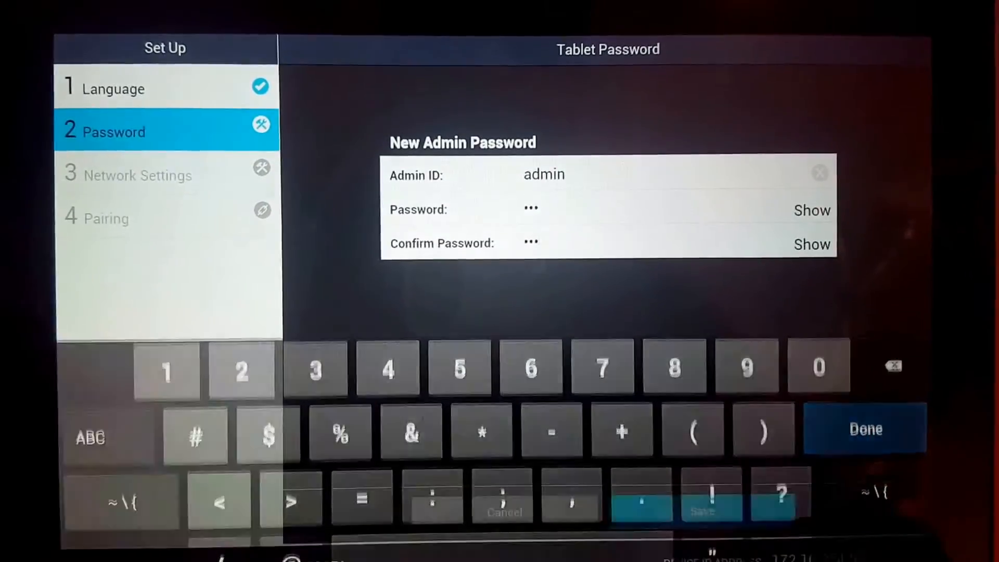
pyautogui.click(865, 428)
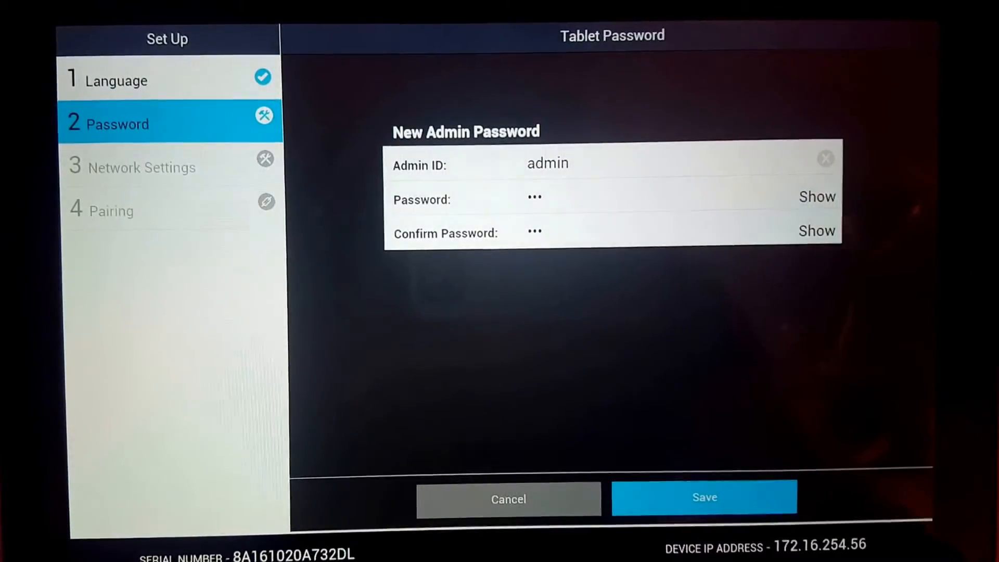
pyautogui.click(704, 497)
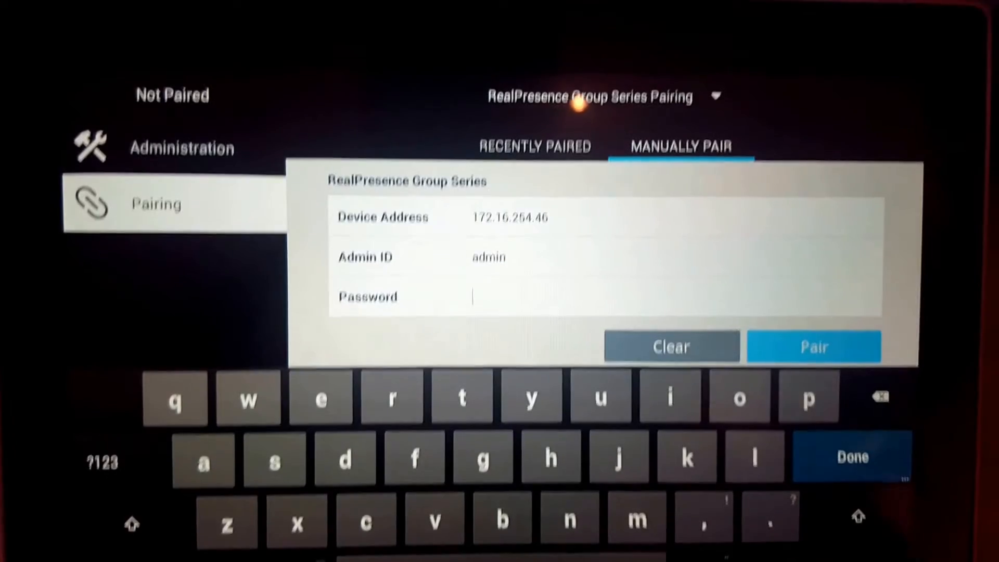
# Step: Start manual pairing with the Group Series at 172.16.254.46 using admin ID 'admin'
pyautogui.click(813, 347)
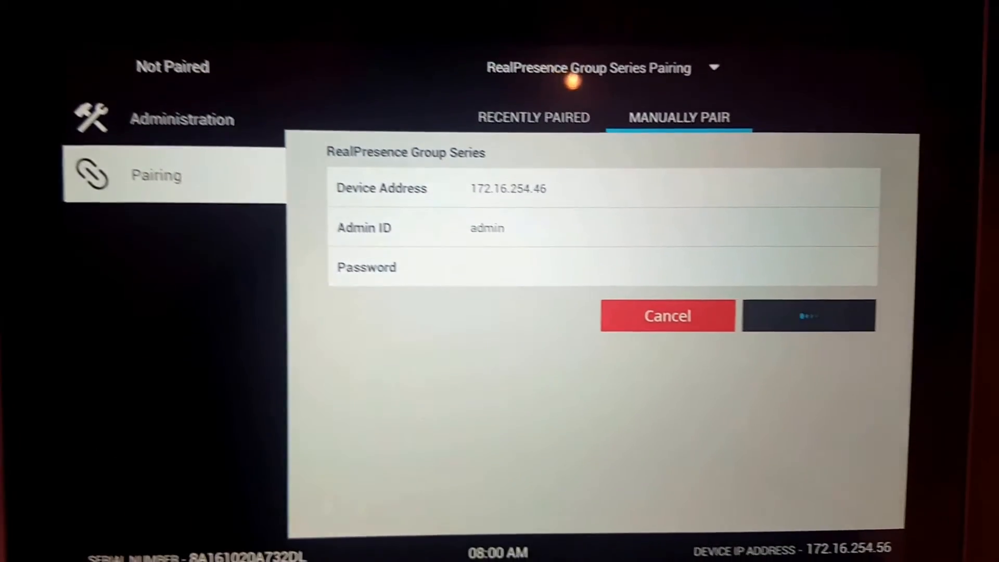